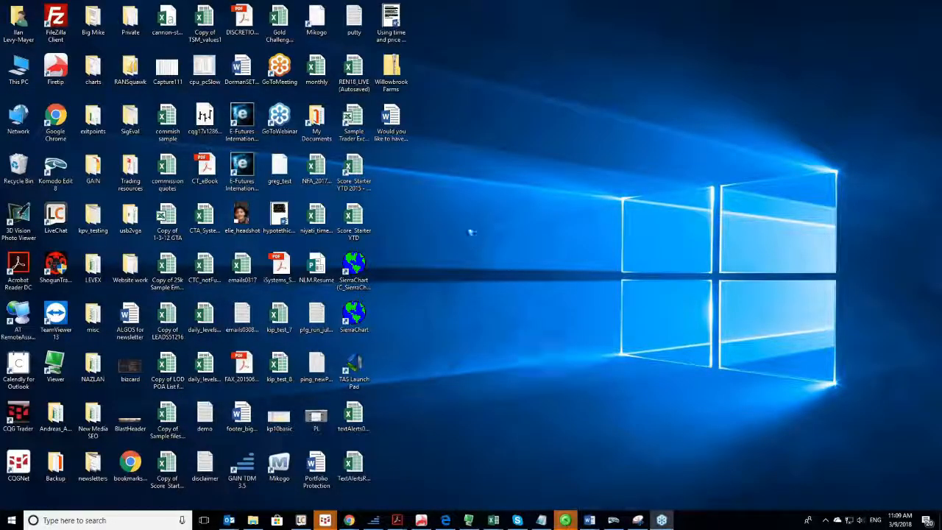
mouse_move(526, 363)
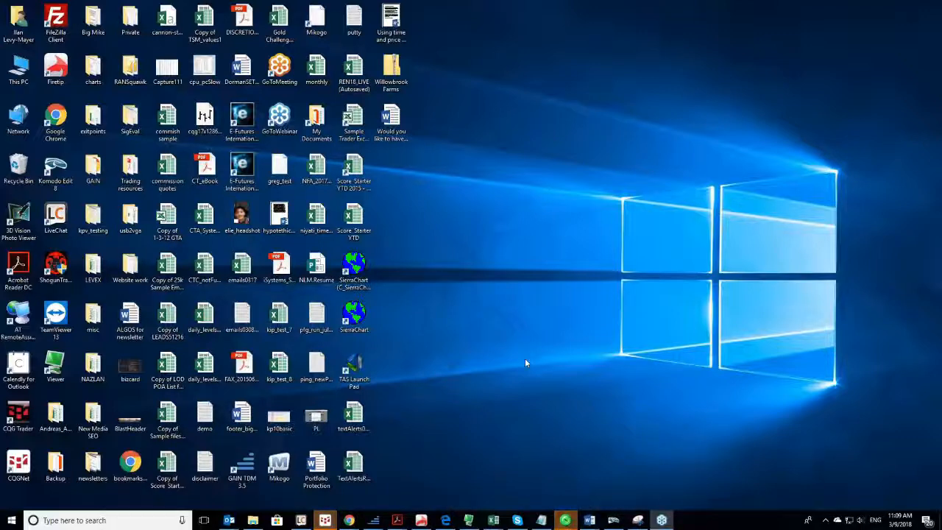
mouse_move(653, 396)
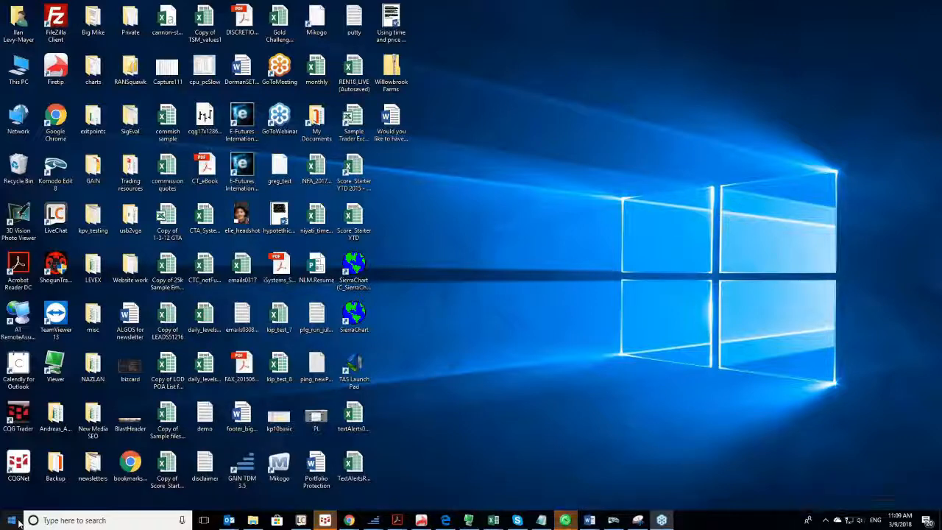
- Log into Shogun TradeExecutor demo mode with user name 'levy' and the password
click(56, 365)
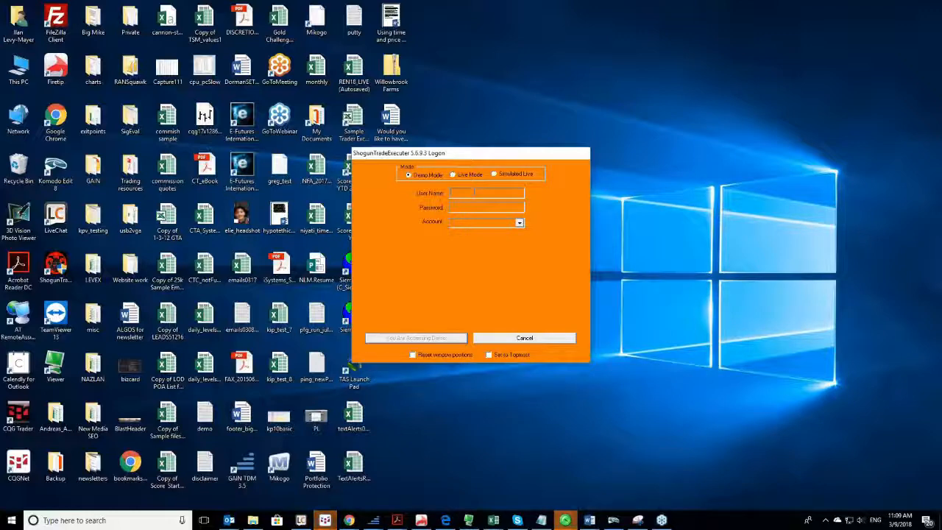
text(levy)
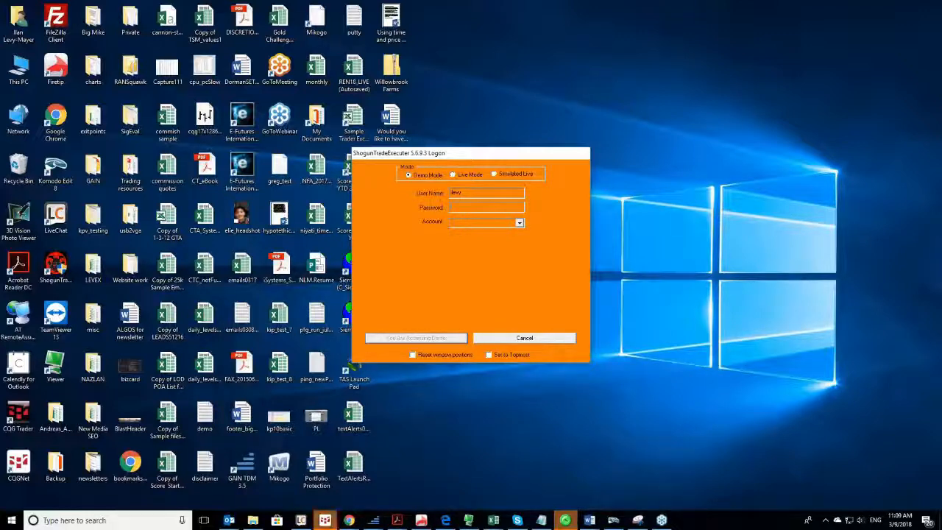
text(****)
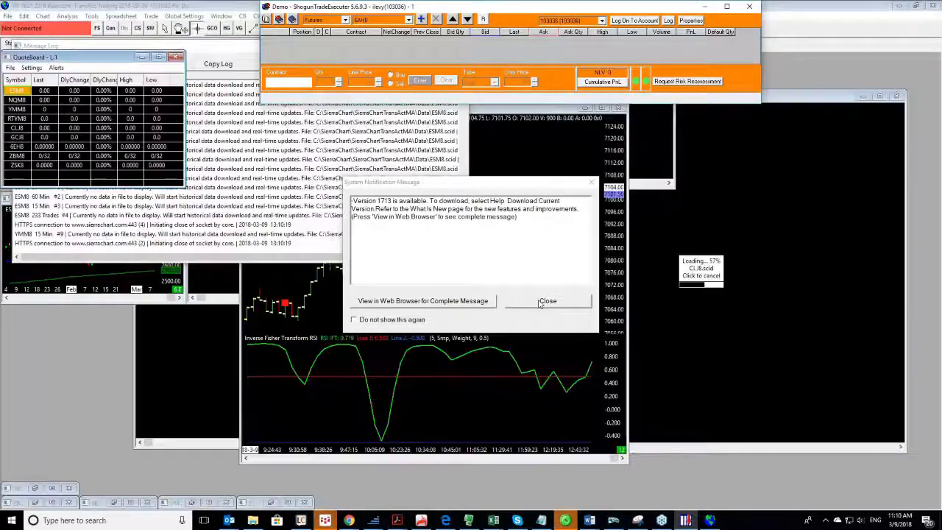
- Dismiss the Sierra Chart new-version notification so the charts are fully visible
click(548, 301)
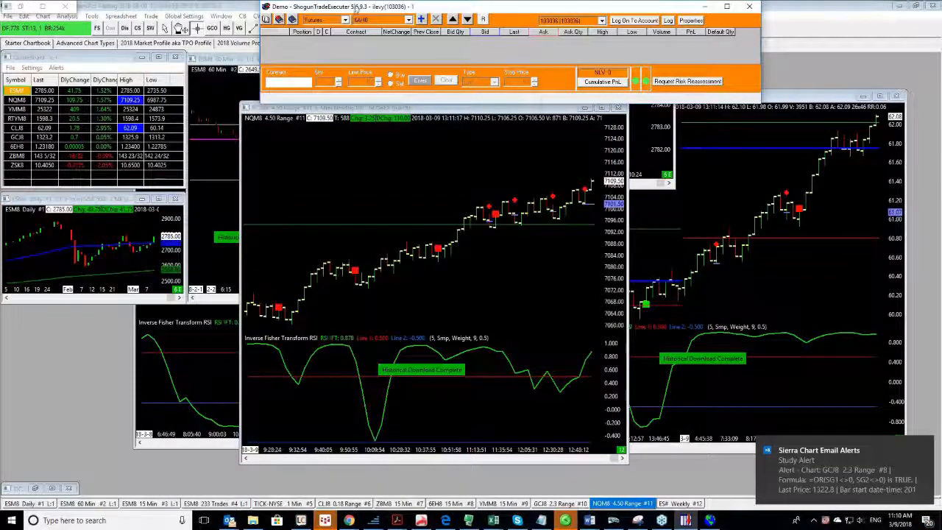
- Collapse the TradeExecutor instrument list so the crude oil range chart fills the screen
click(325, 33)
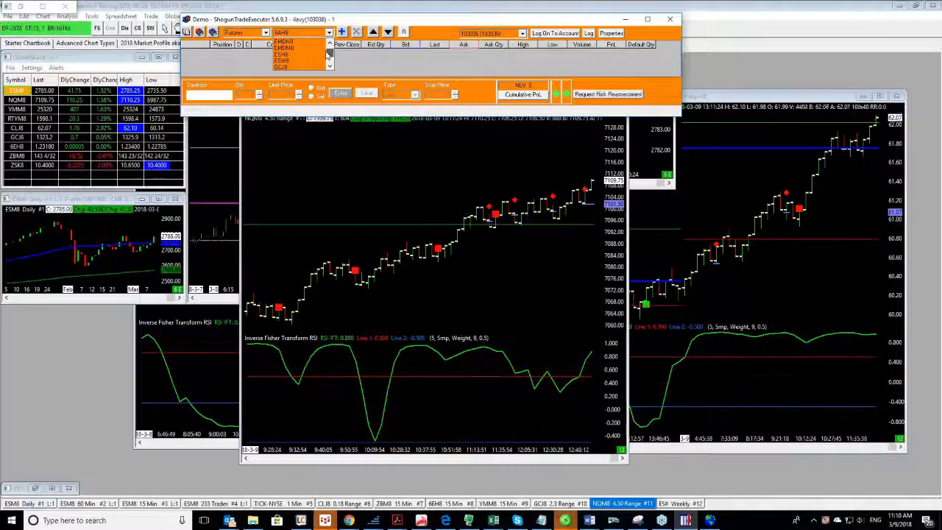
click(297, 56)
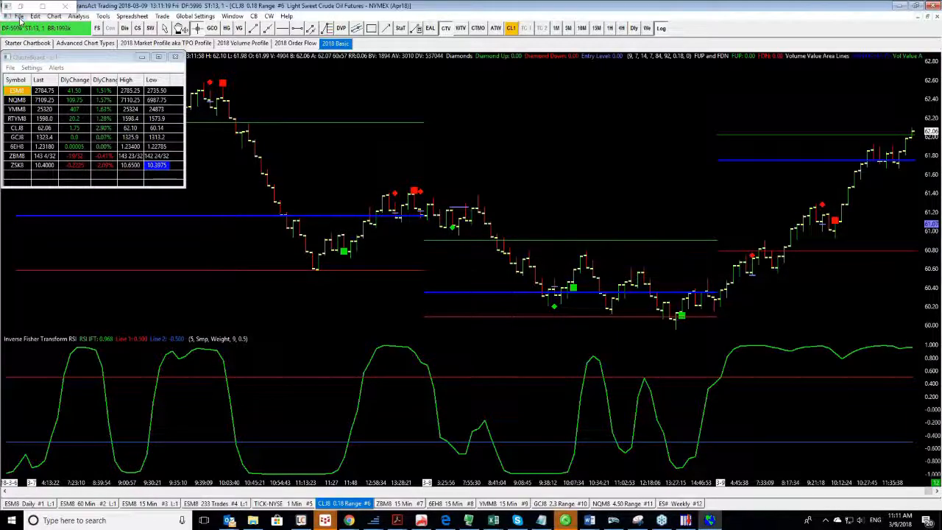
click(21, 14)
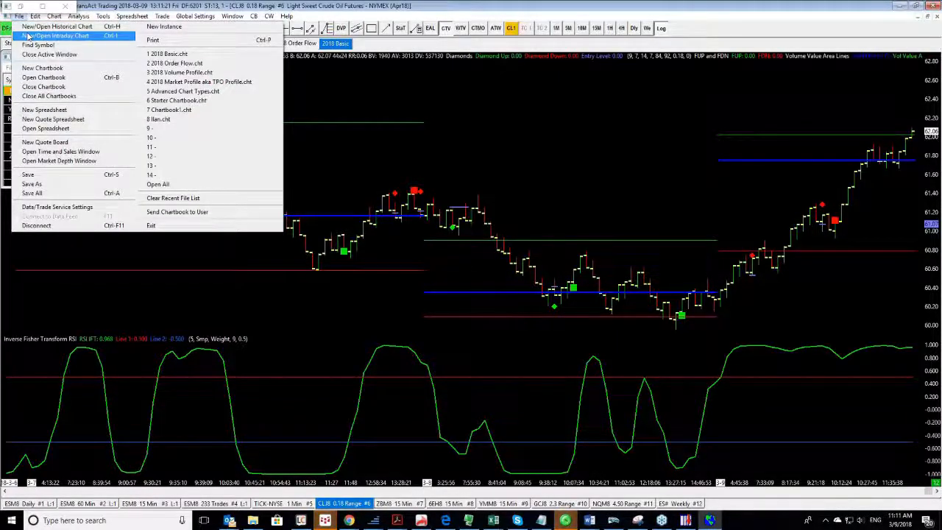
click(59, 35)
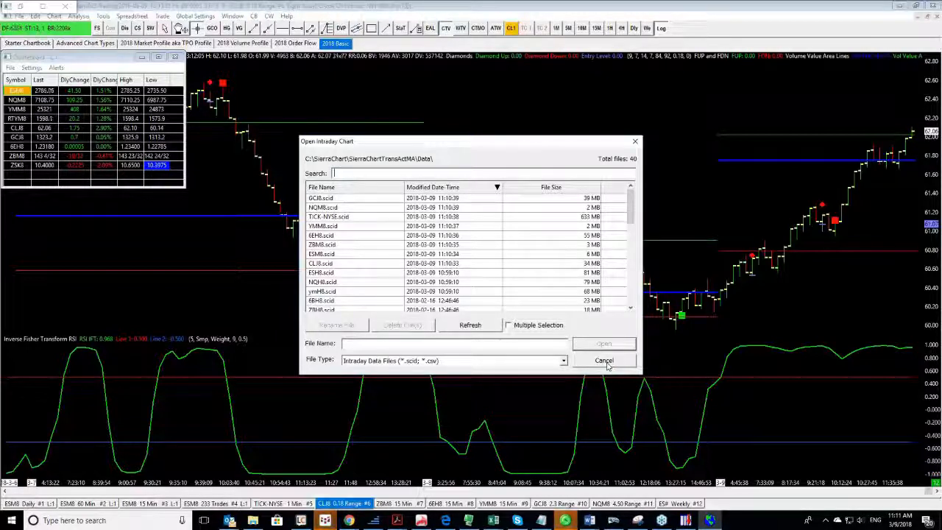
click(604, 359)
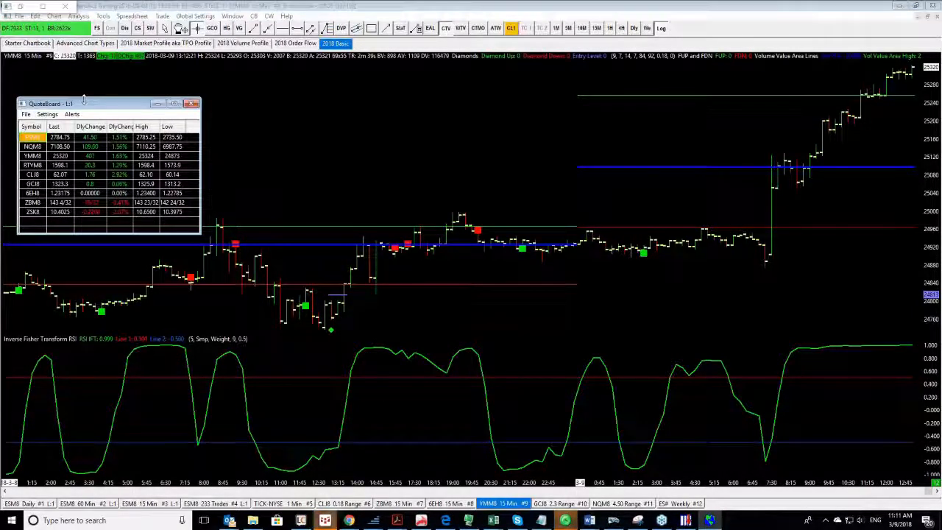
mouse_move(490, 161)
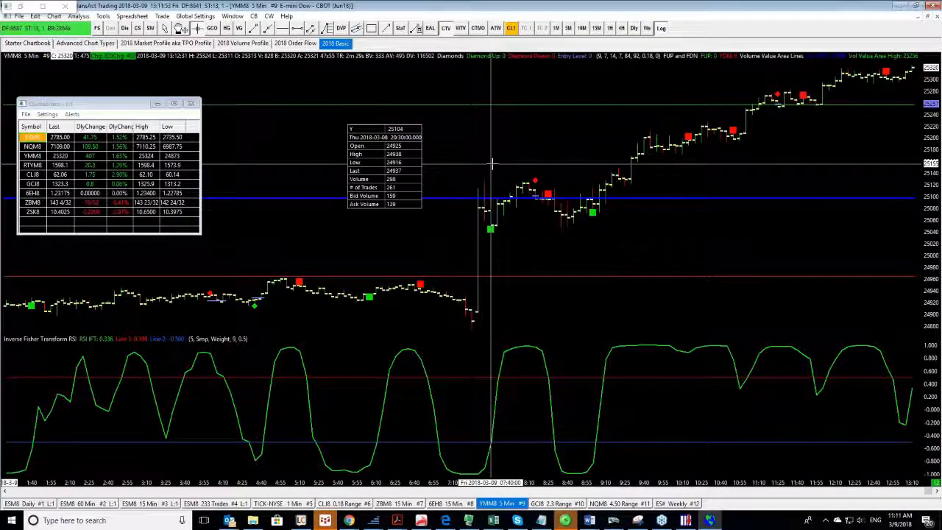
- Change the YMM8 chart's bar period from 5 minutes to 30 minutes
right_click(490, 160)
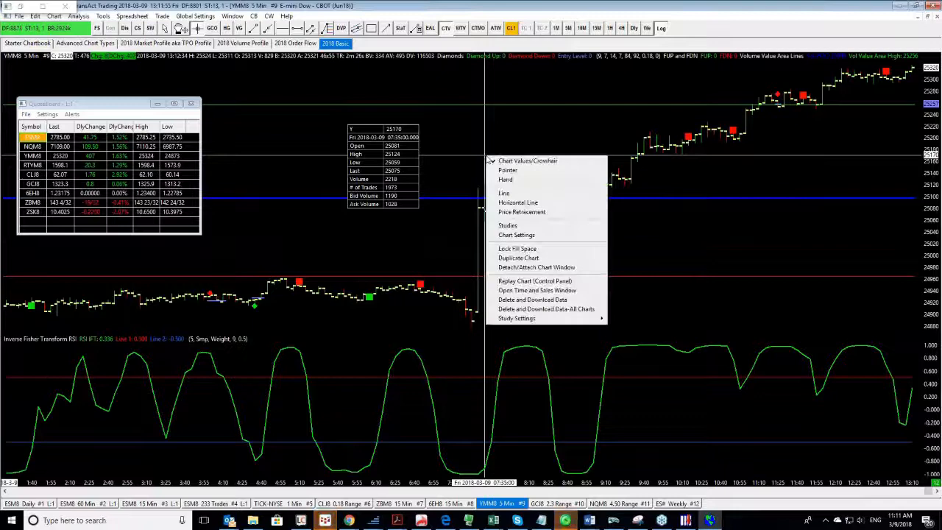
mouse_move(512, 236)
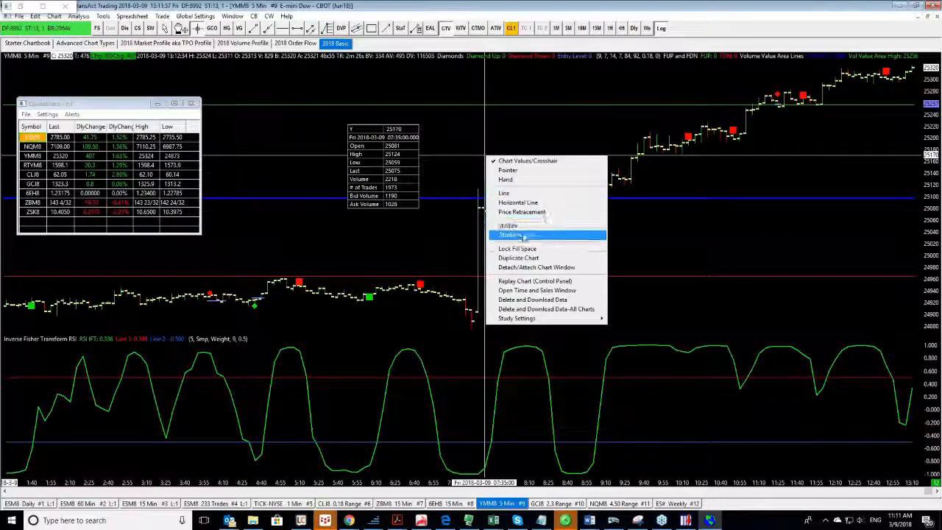
click(512, 234)
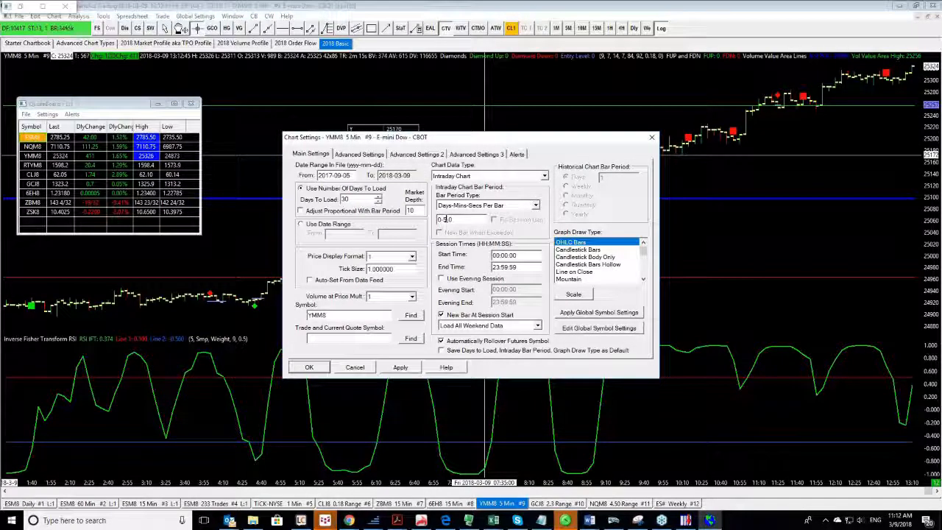
click(309, 367)
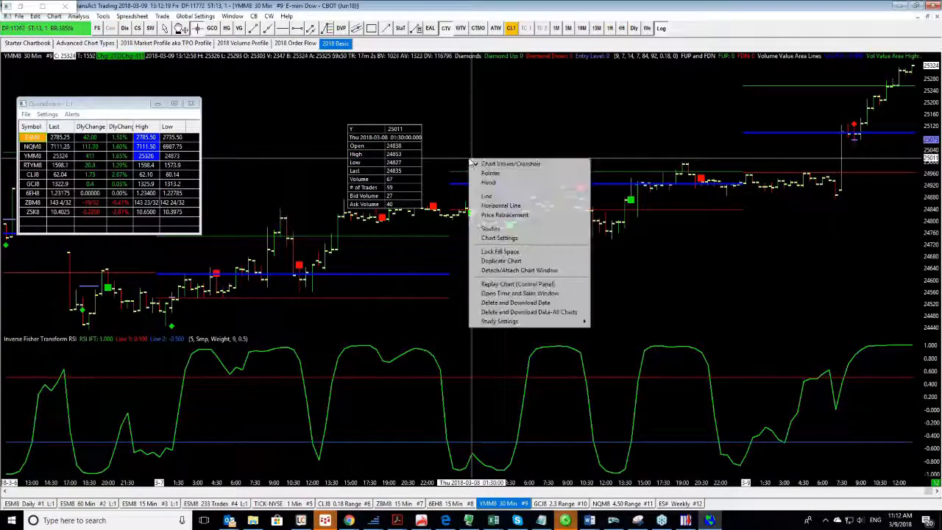
- Switch the 30-minute chart's symbol from YMM8 to GCJ8 gold futures
click(492, 243)
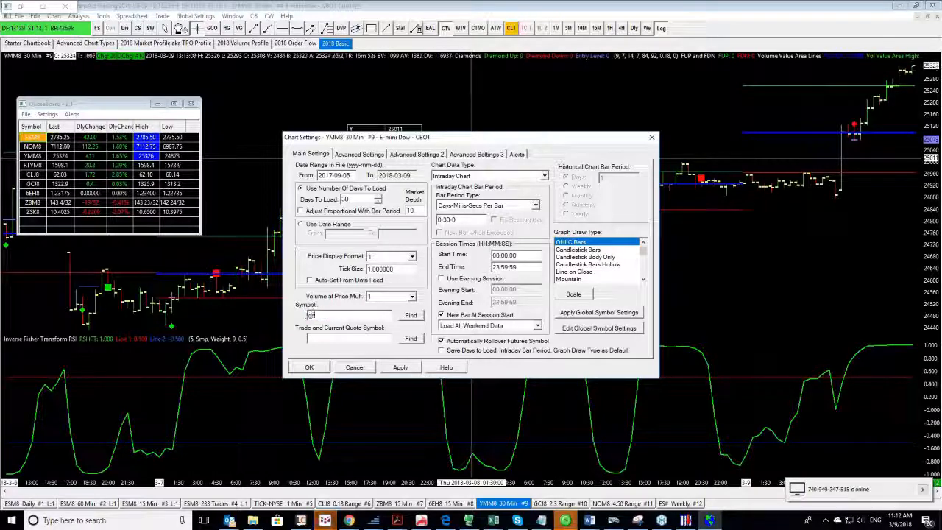
click(309, 367)
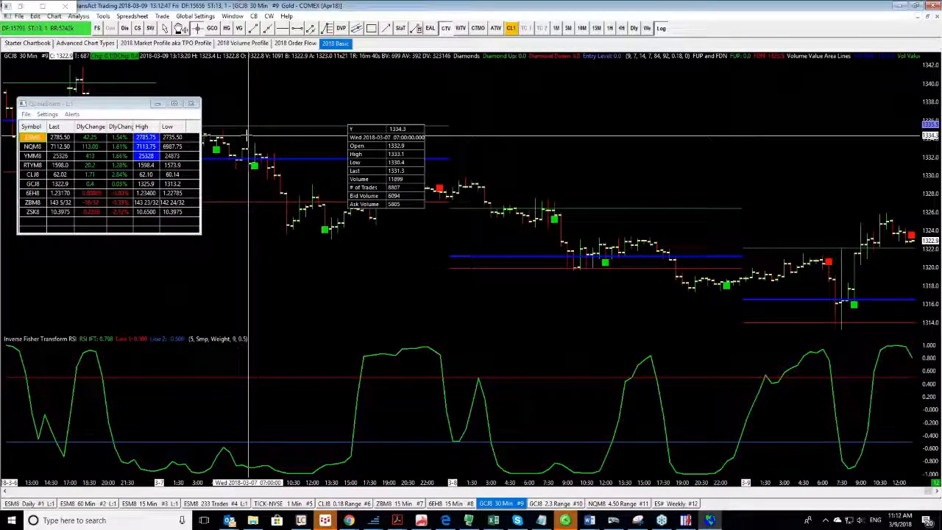
mouse_move(317, 171)
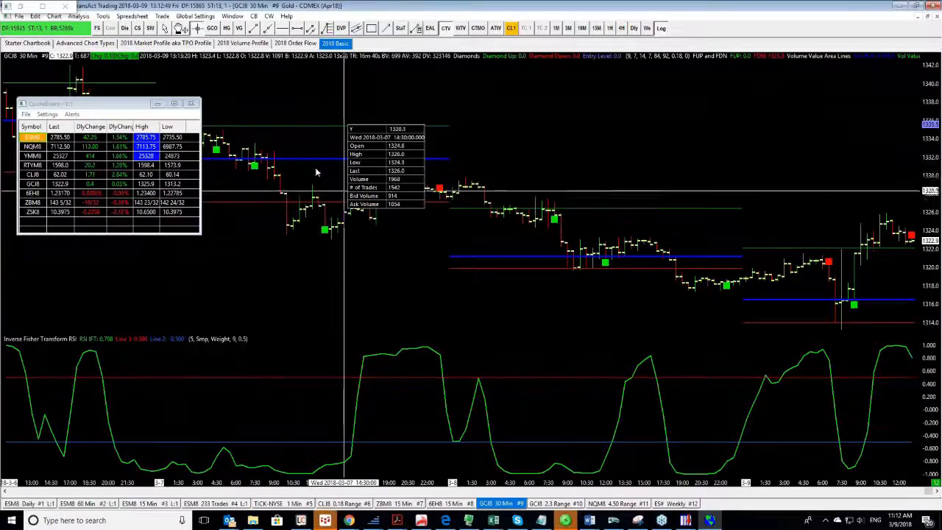
- Add a Parabolic study to the gold chart from the Studies list
right_click(484, 169)
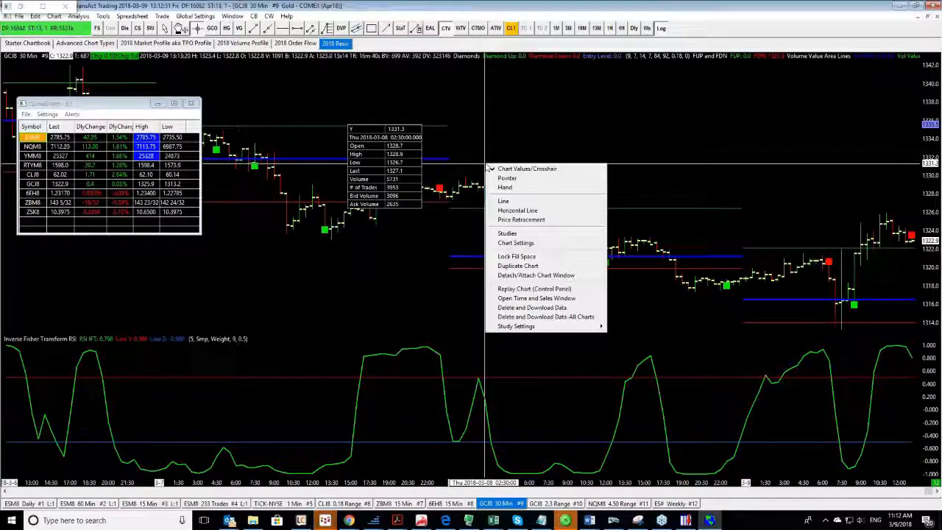
mouse_move(506, 232)
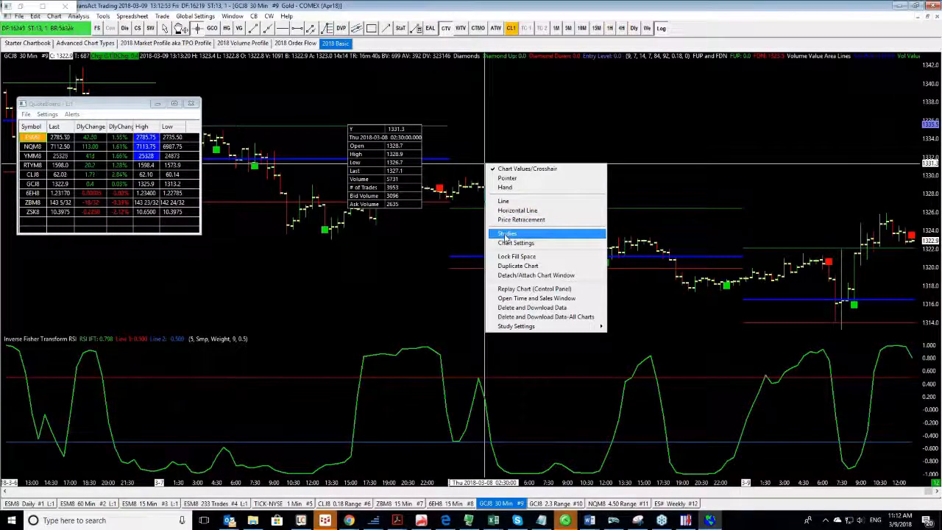
click(506, 232)
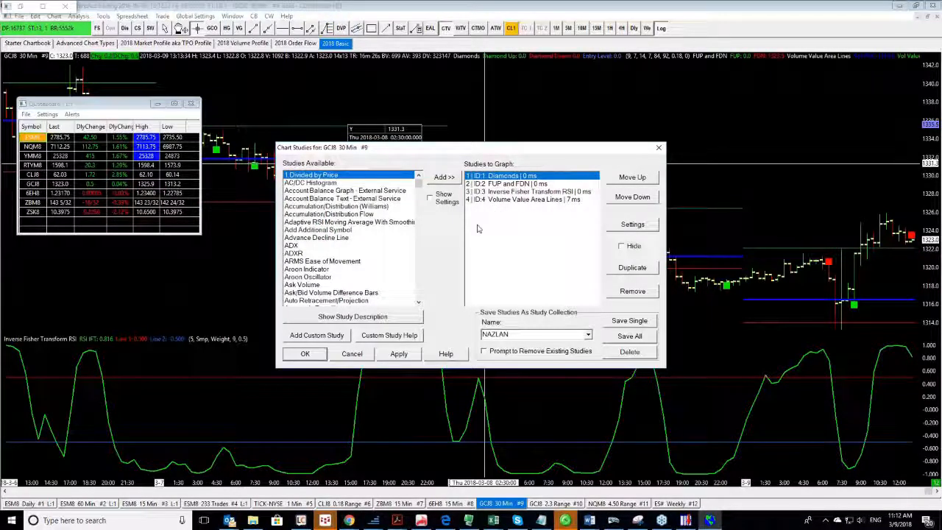
click(316, 236)
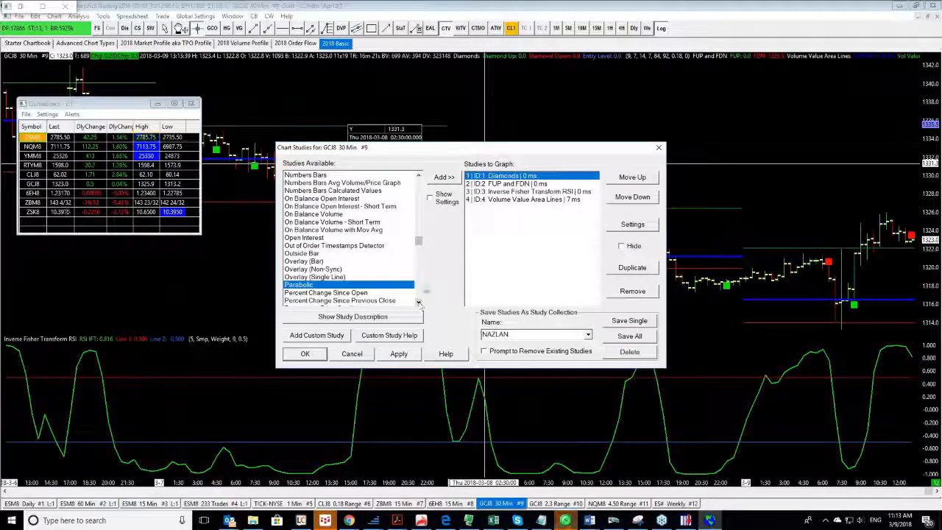
click(442, 177)
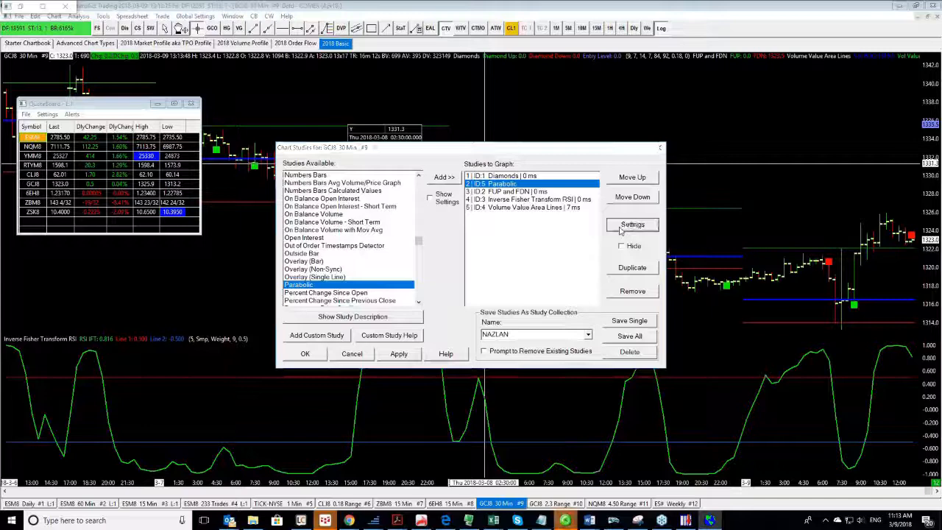
- Review the Parabolic study's subgraph styling and accept its default settings
click(632, 224)
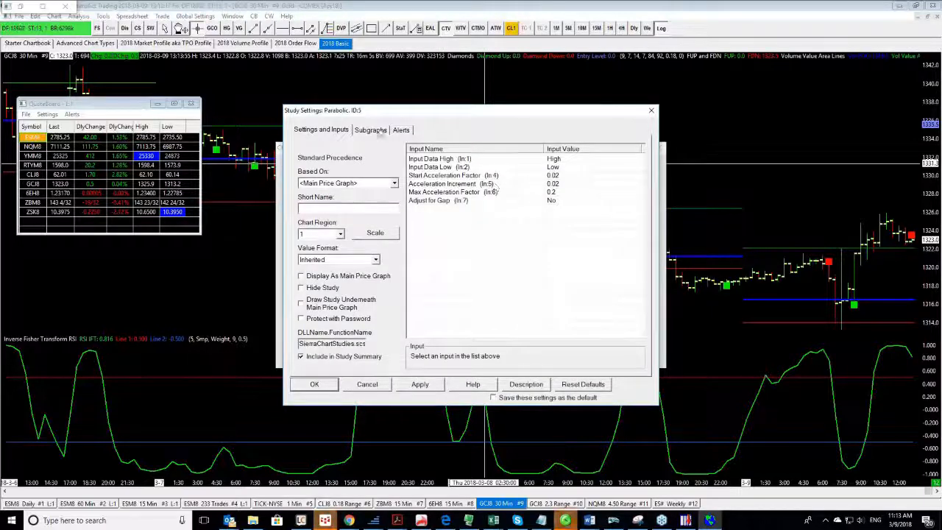
click(371, 129)
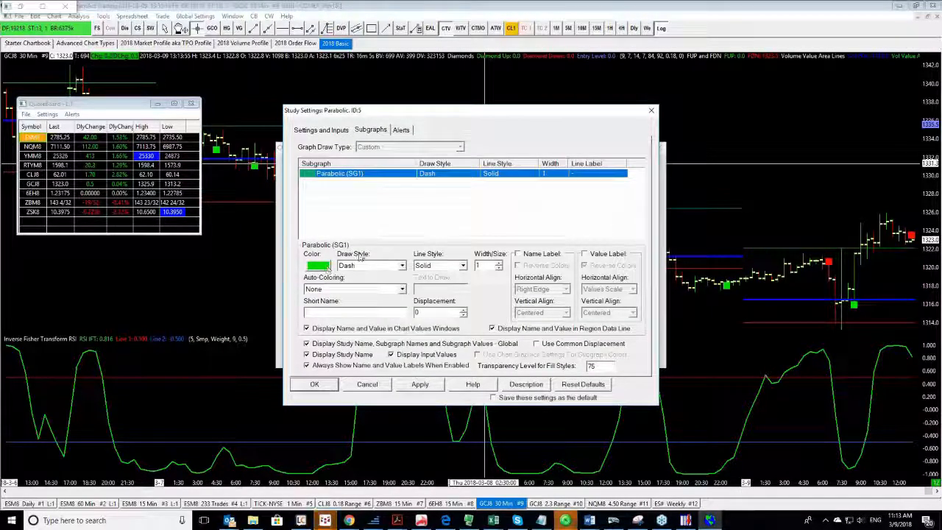
click(321, 130)
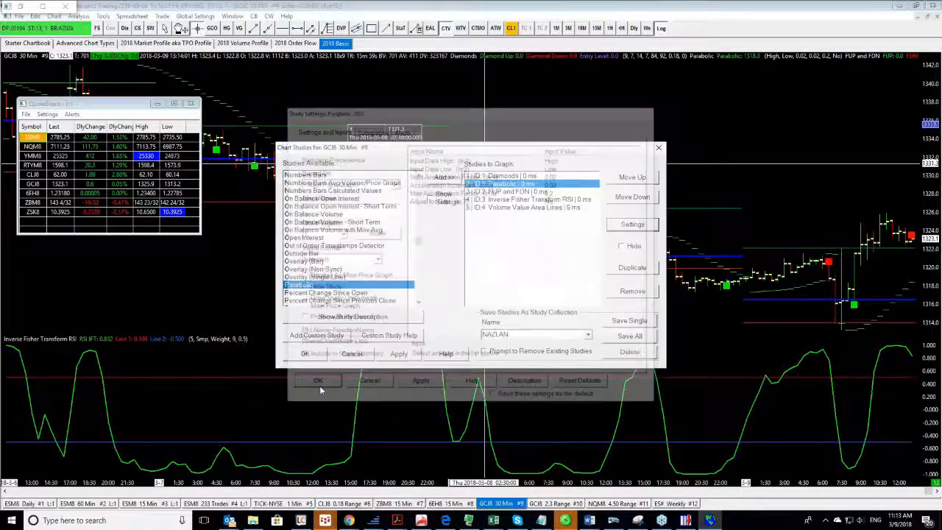
click(318, 379)
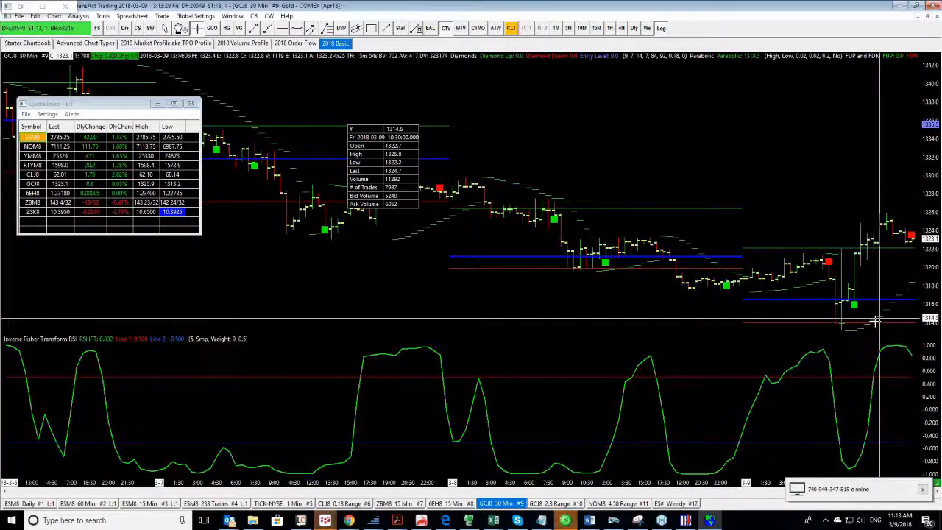
mouse_move(668, 282)
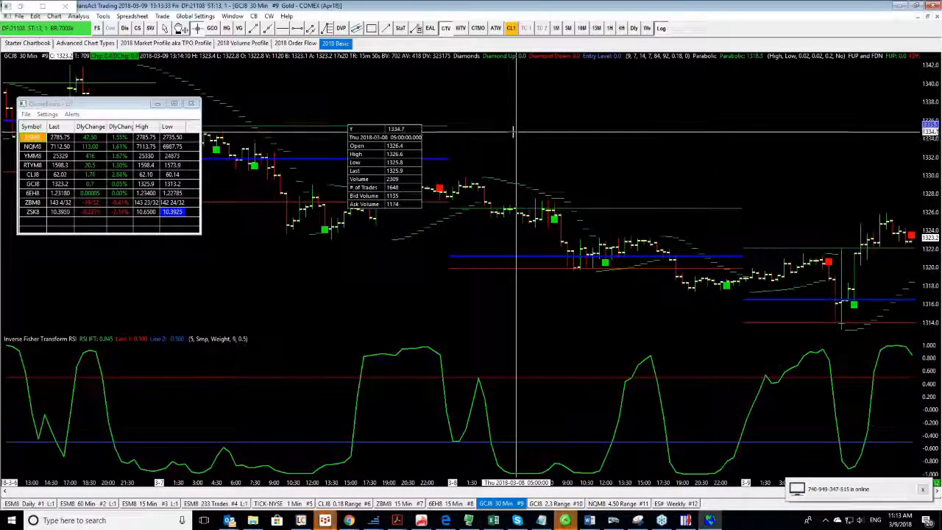
right_click(517, 132)
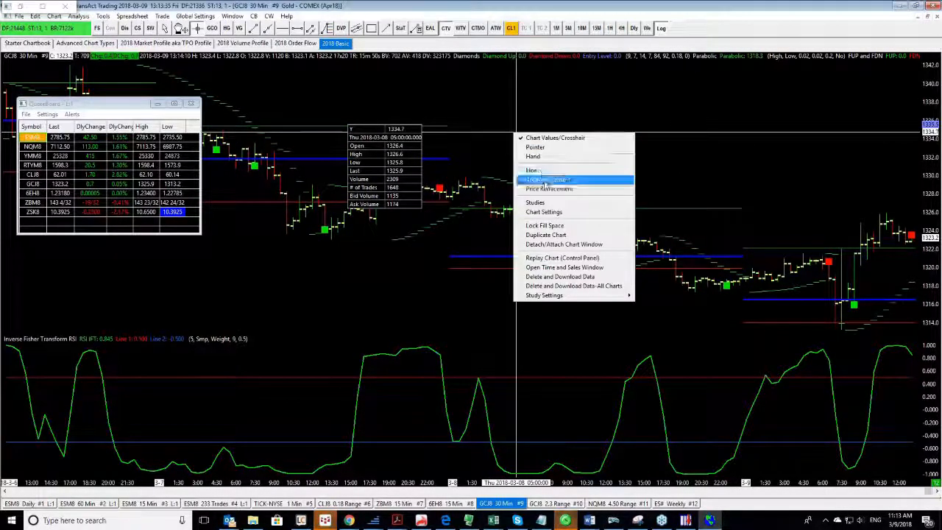
mouse_move(538, 203)
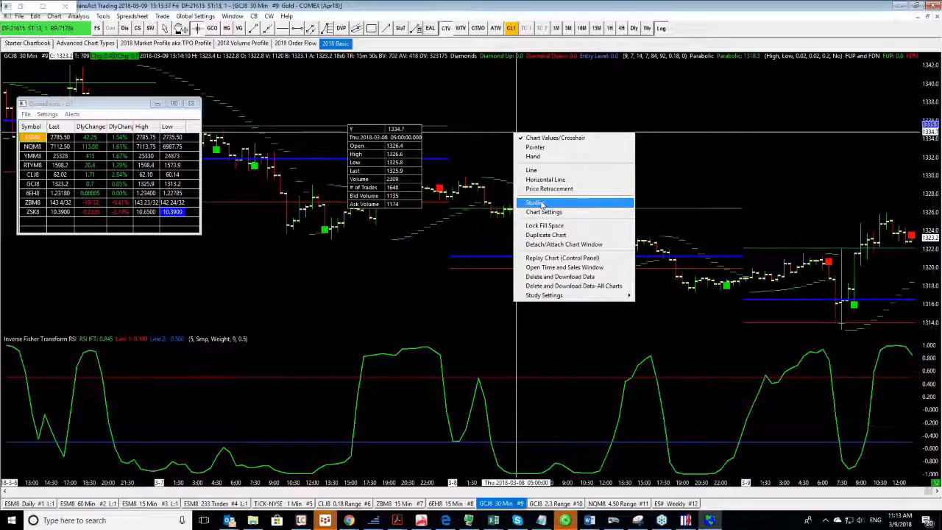
click(533, 203)
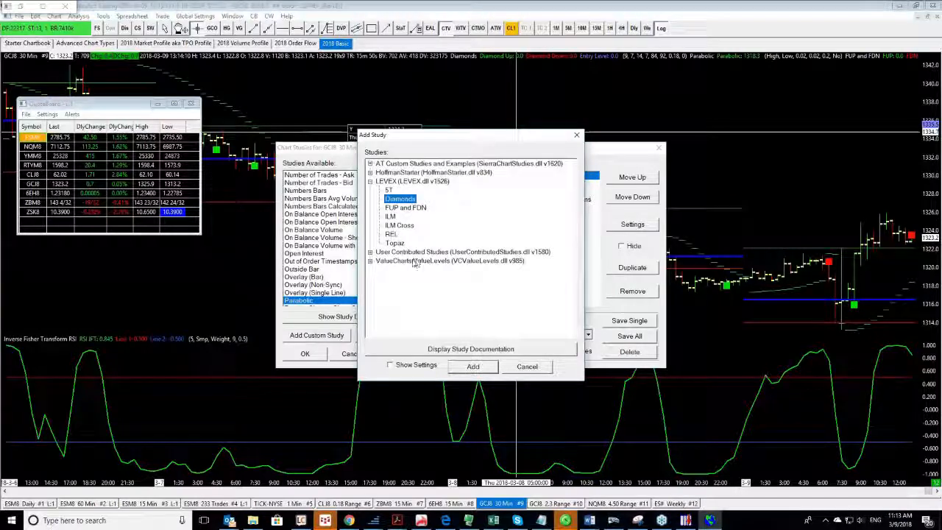
click(472, 367)
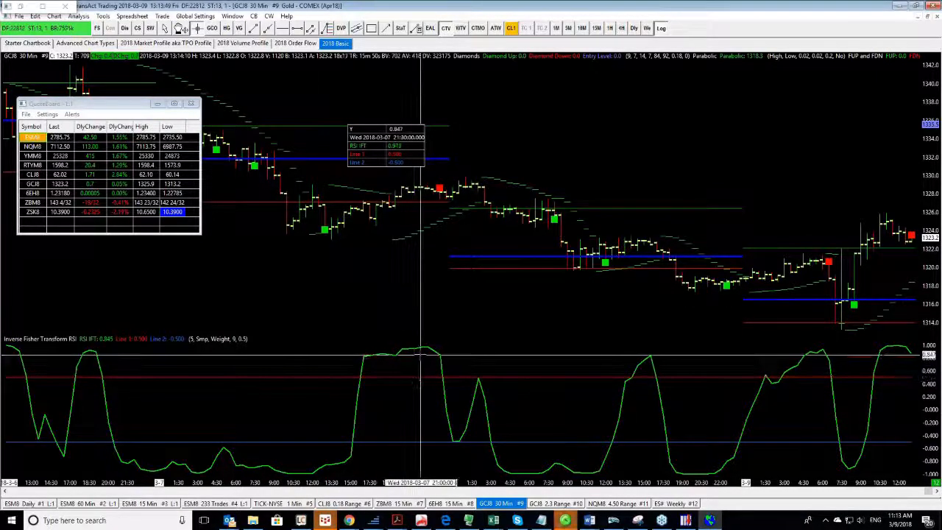
mouse_move(494, 156)
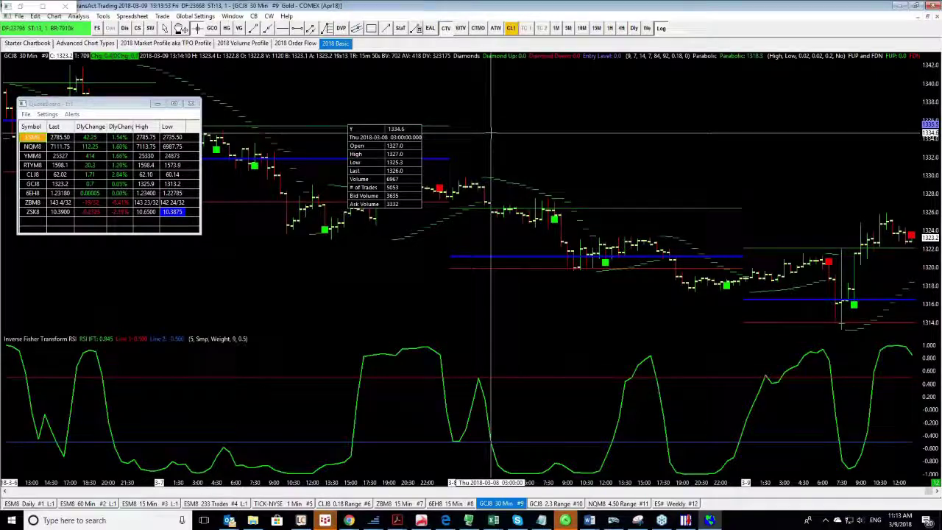
- Save all the gold chart's studies as a study collection named 'Ilan'
right_click(493, 138)
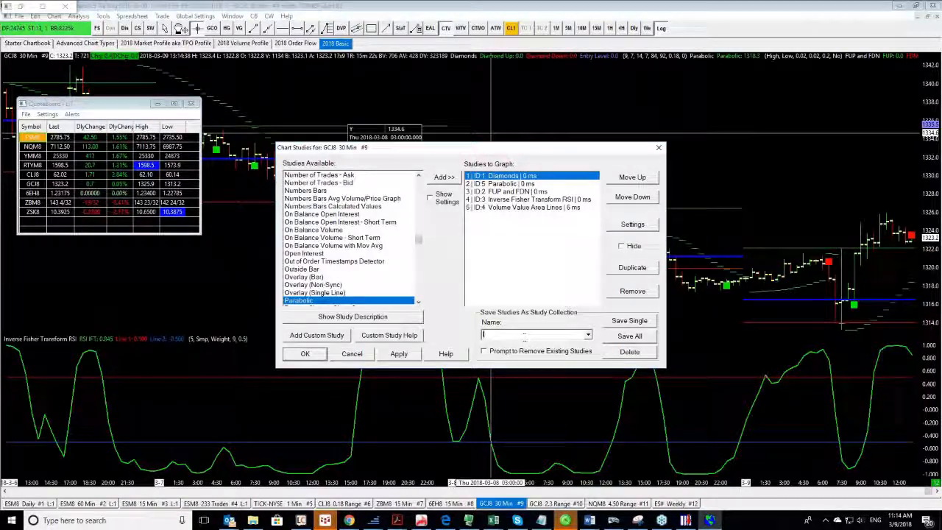
text(Ilan_DT)
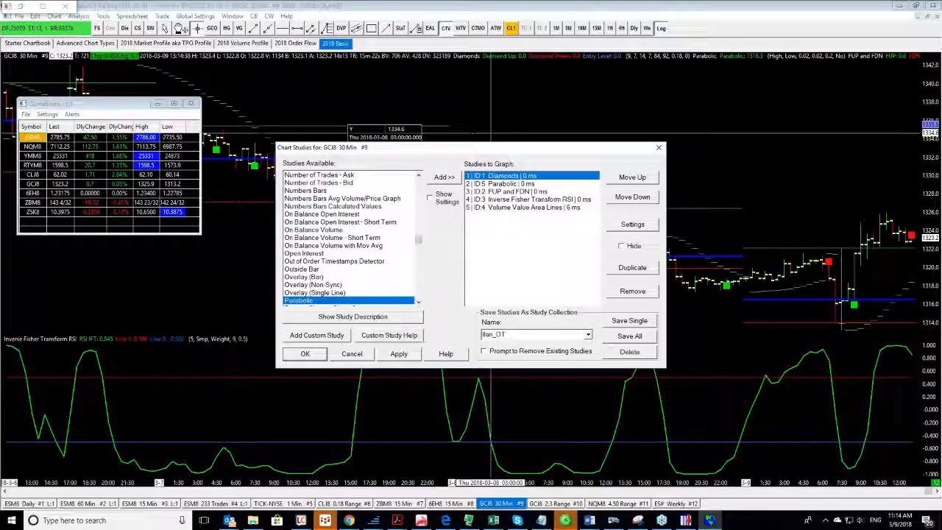
click(629, 335)
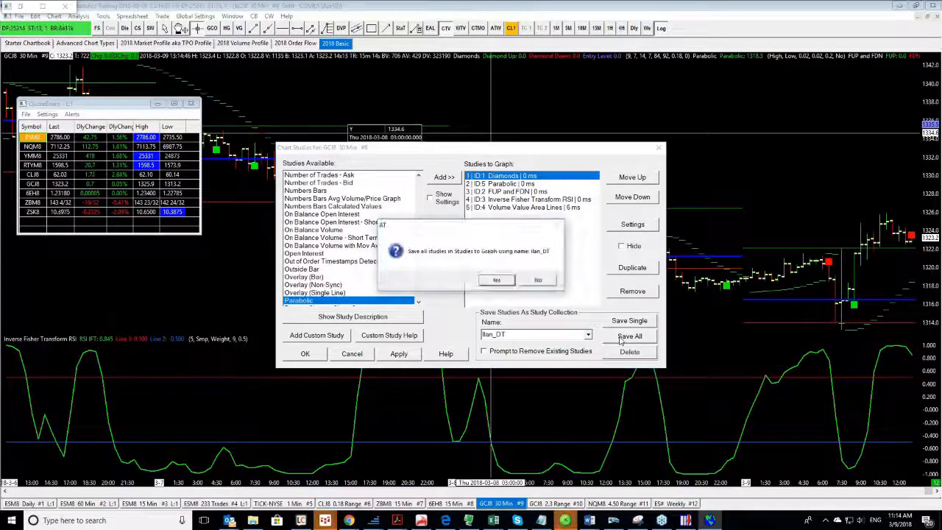
click(496, 280)
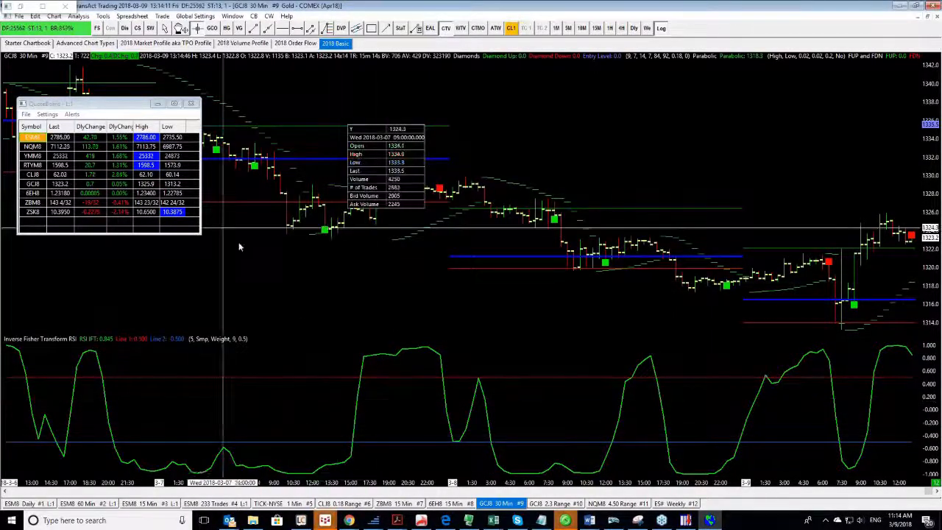
- Apply the saved study collection to the ZBM8 30-year T-bond 1-minute chart
click(17, 16)
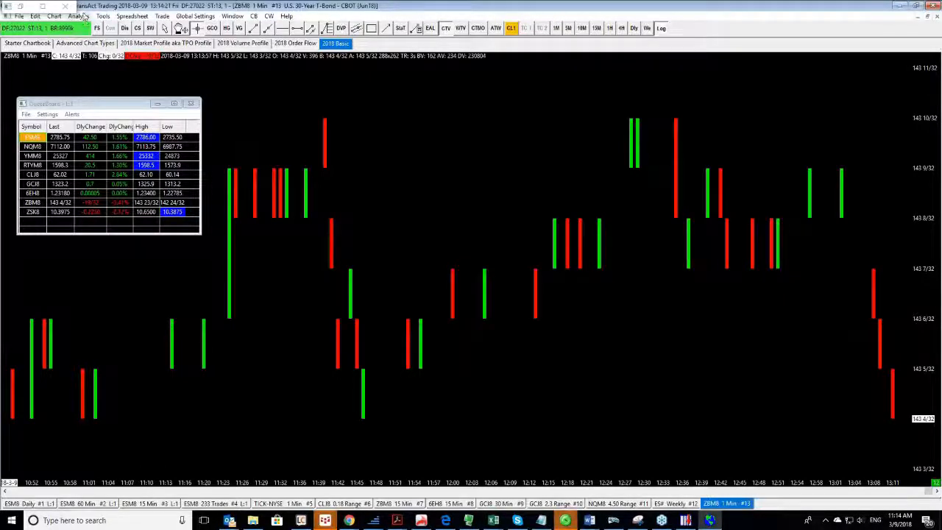
click(80, 13)
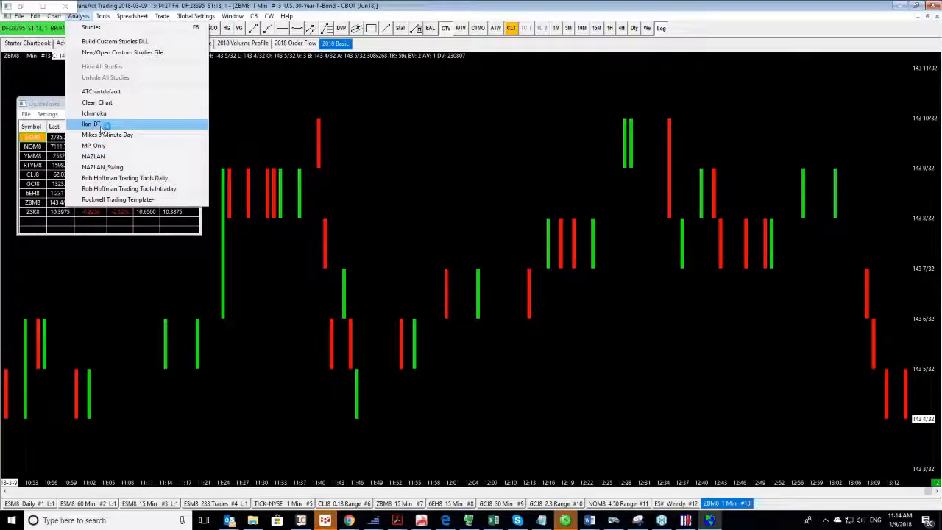
click(91, 123)
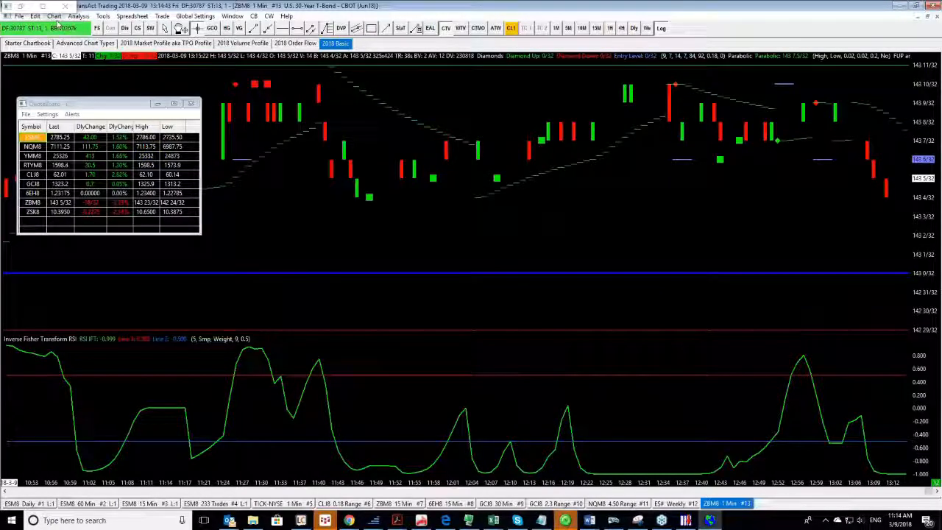
- Give the bond chart its own graphics settings with a white chart background
click(56, 18)
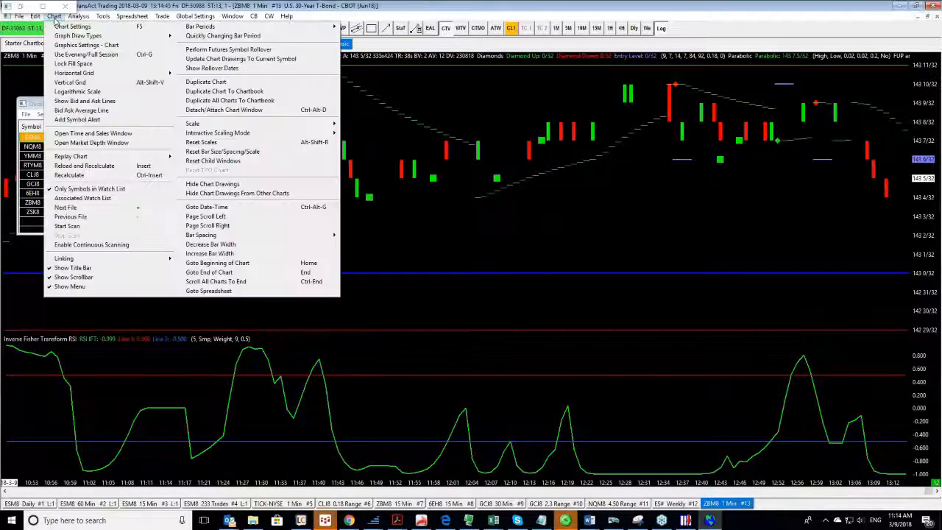
mouse_move(88, 44)
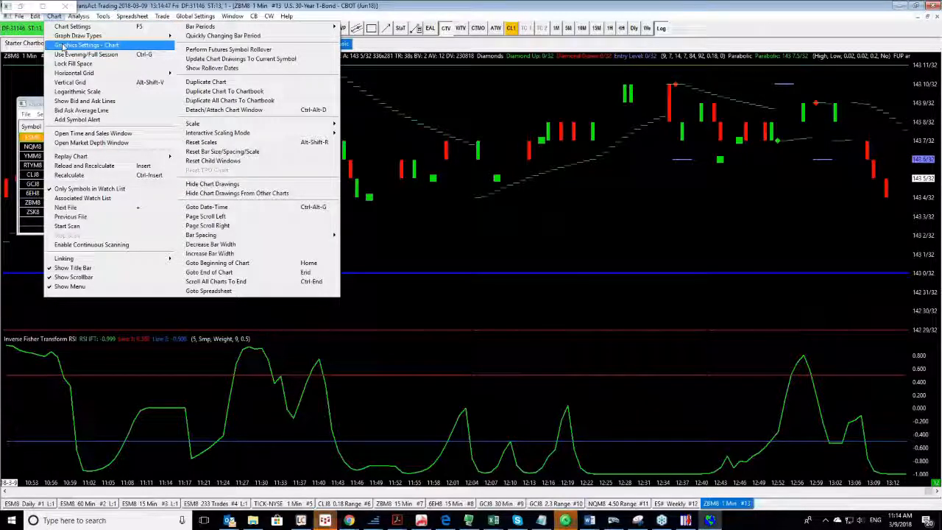
click(76, 44)
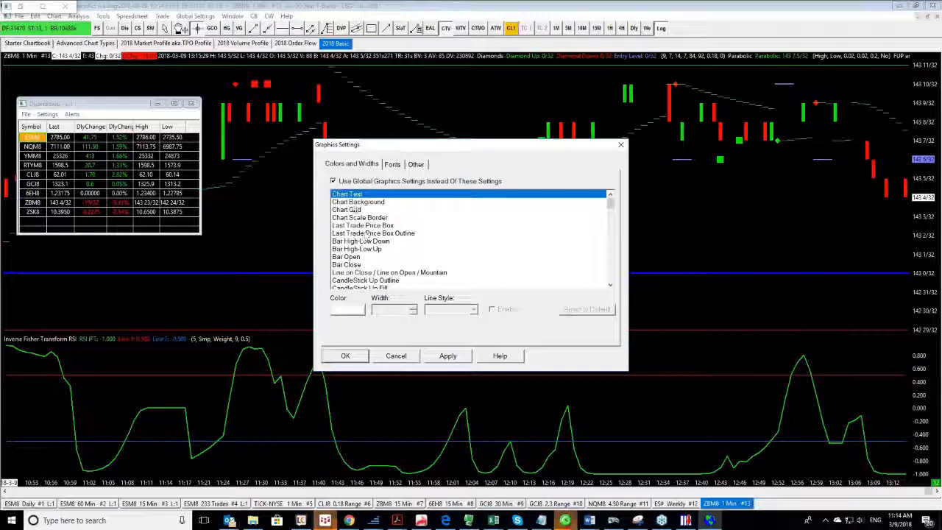
click(332, 181)
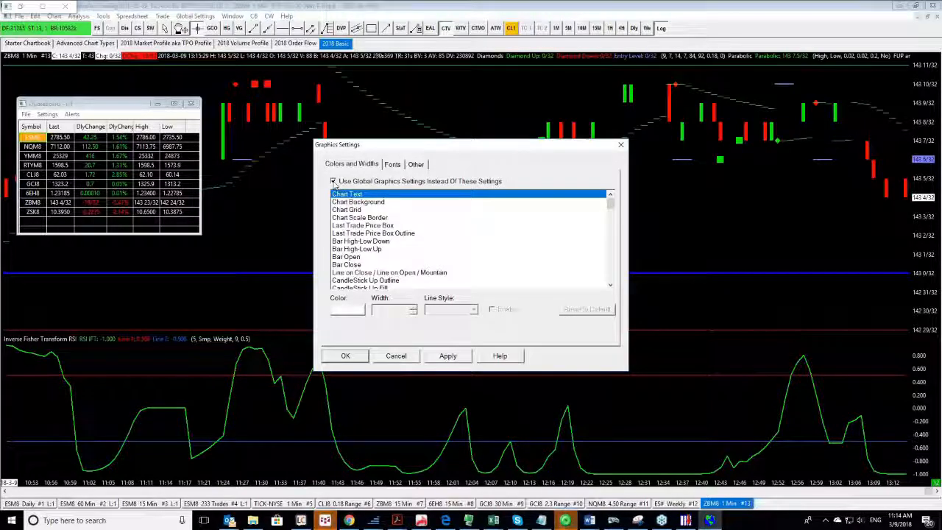
click(333, 181)
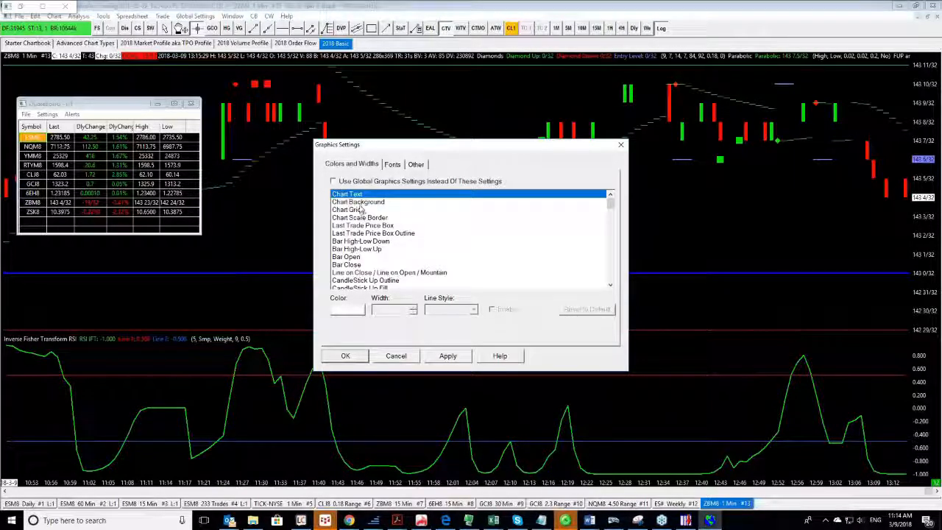
click(358, 202)
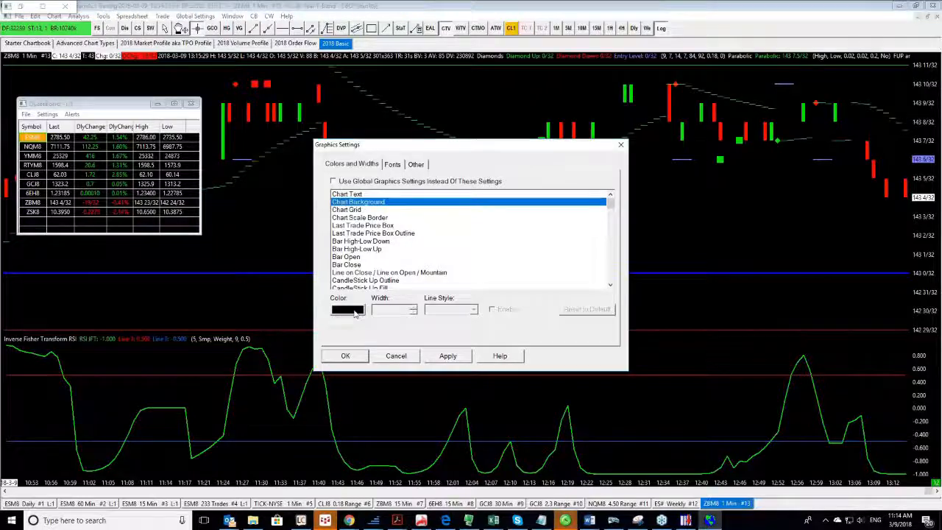
click(347, 309)
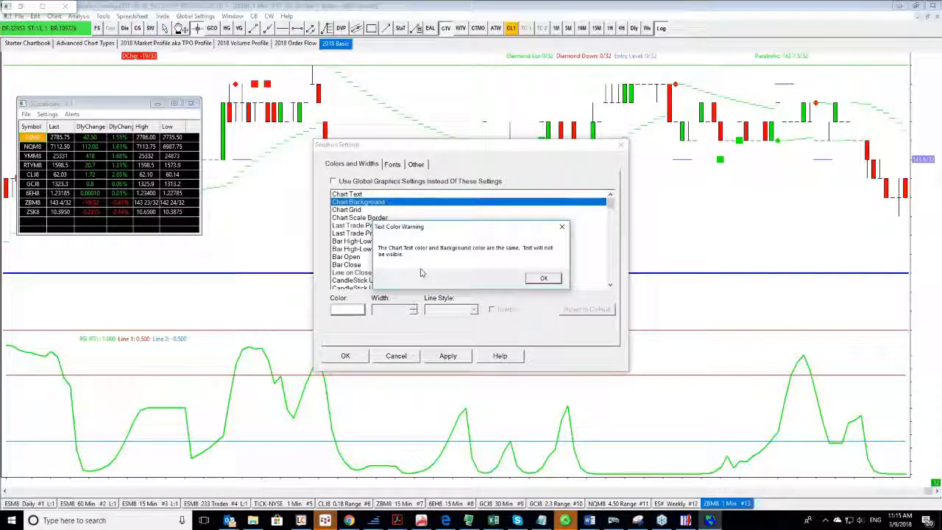
- Acknowledge the invisible-text warning, set Chart Text to black and apply the colours
click(543, 278)
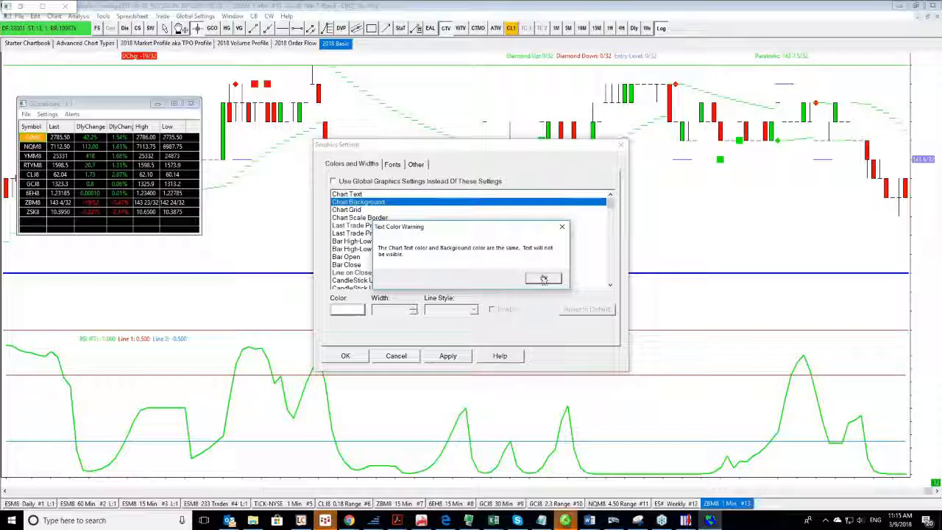
click(542, 278)
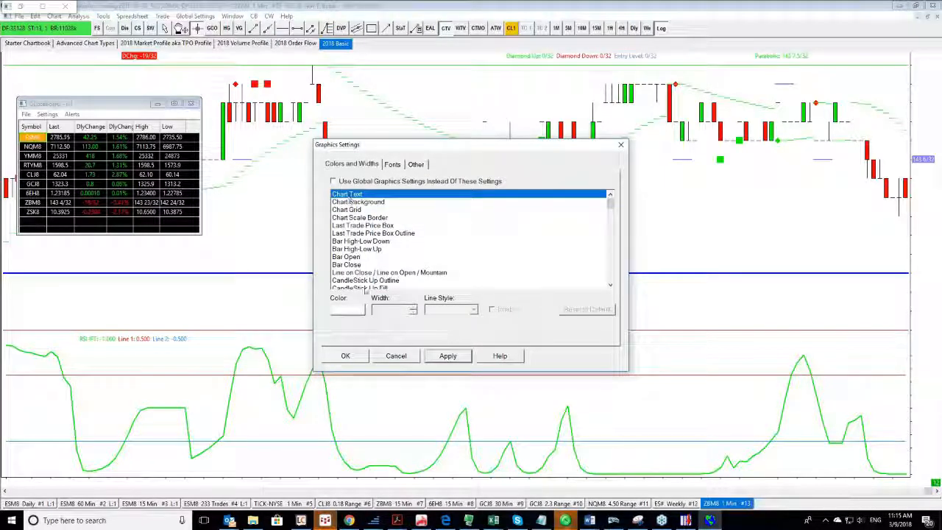
click(348, 309)
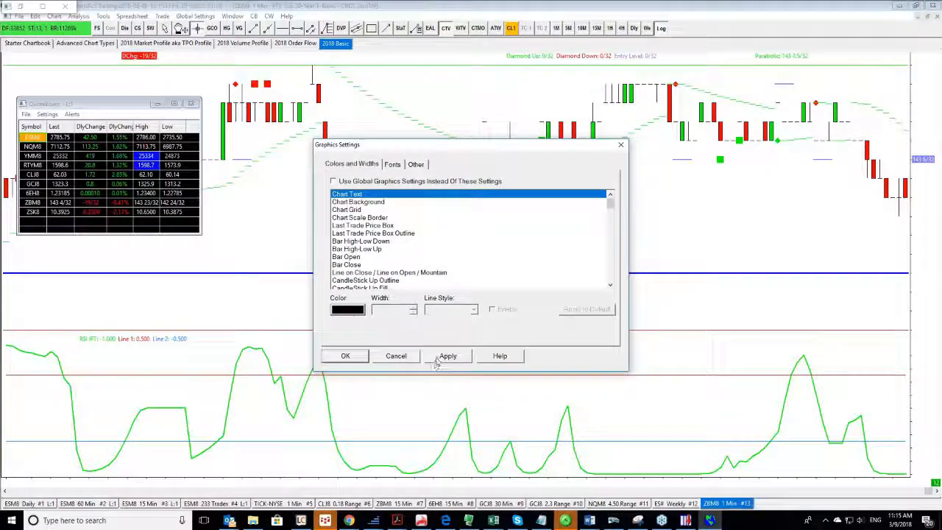
click(448, 354)
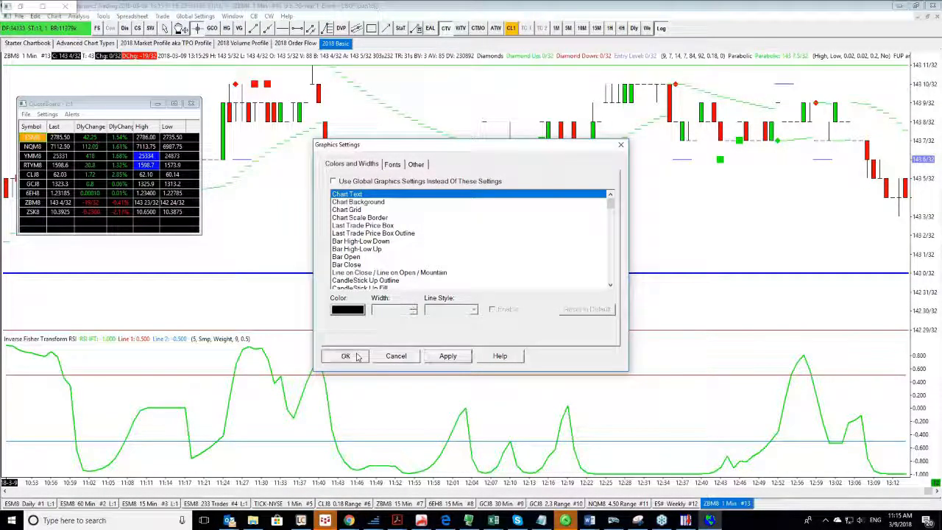
- Confirm the graphics settings with OK, leaving the NQM8 and CLJ8 charts showing
click(345, 354)
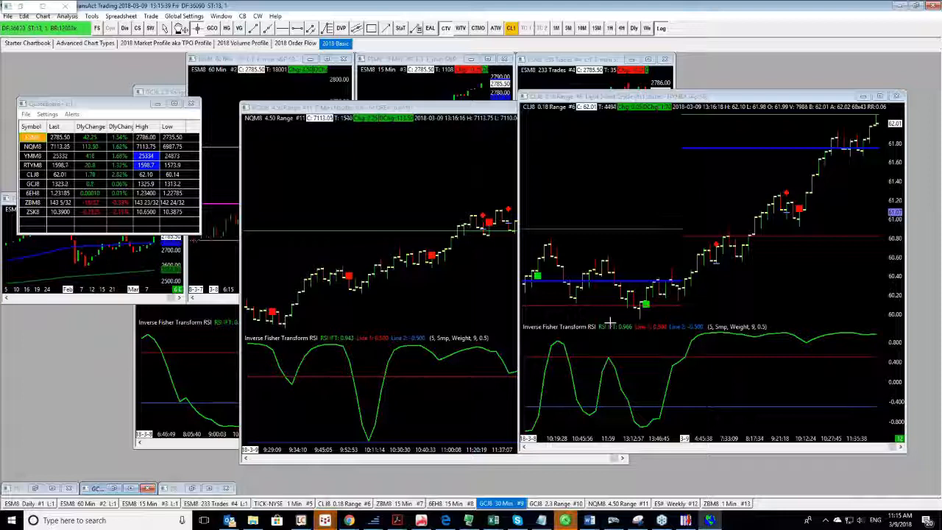
mouse_move(794, 273)
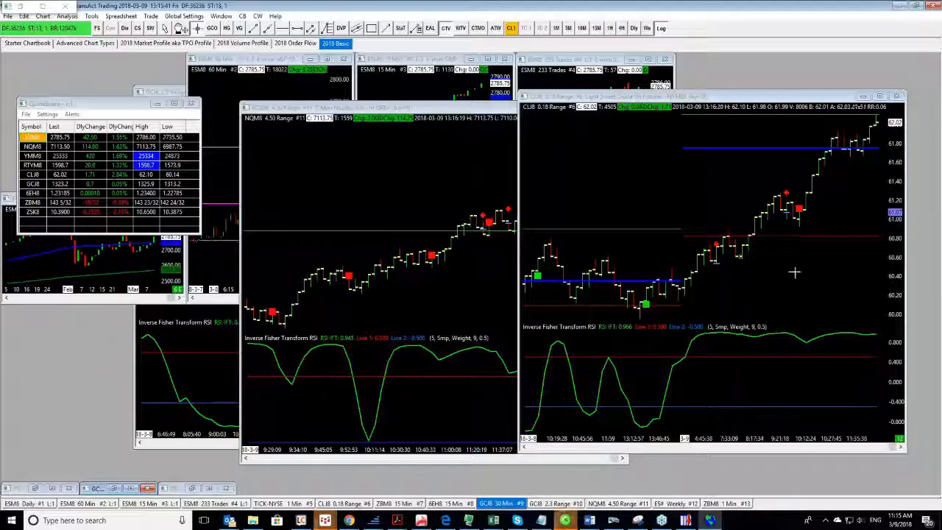